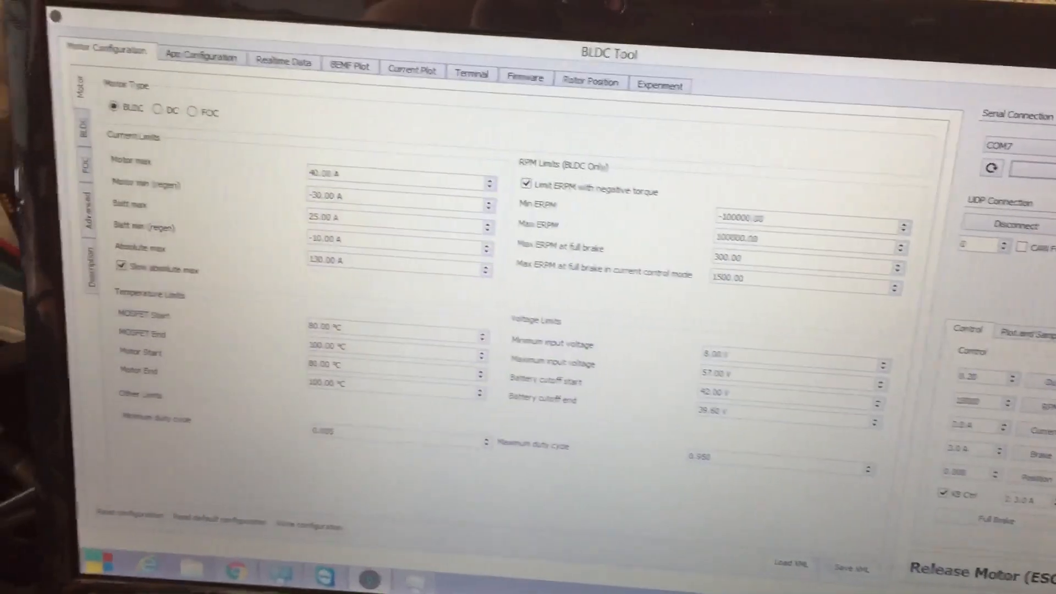
# - Connect to the VESC over COM7 so firmware 2.18 is reported
pyautogui.scroll(-3)
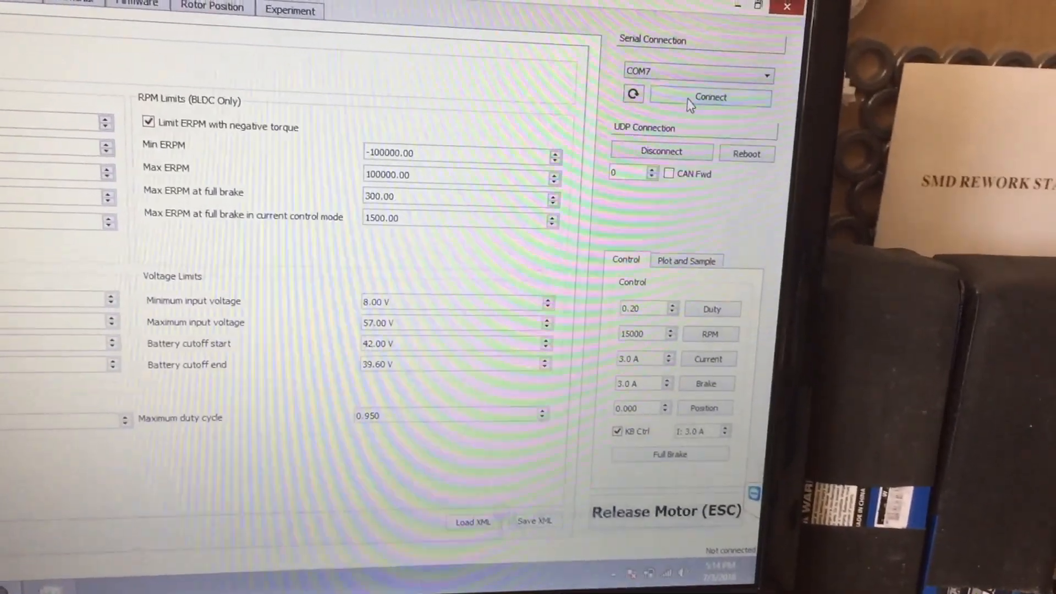
pyautogui.click(709, 97)
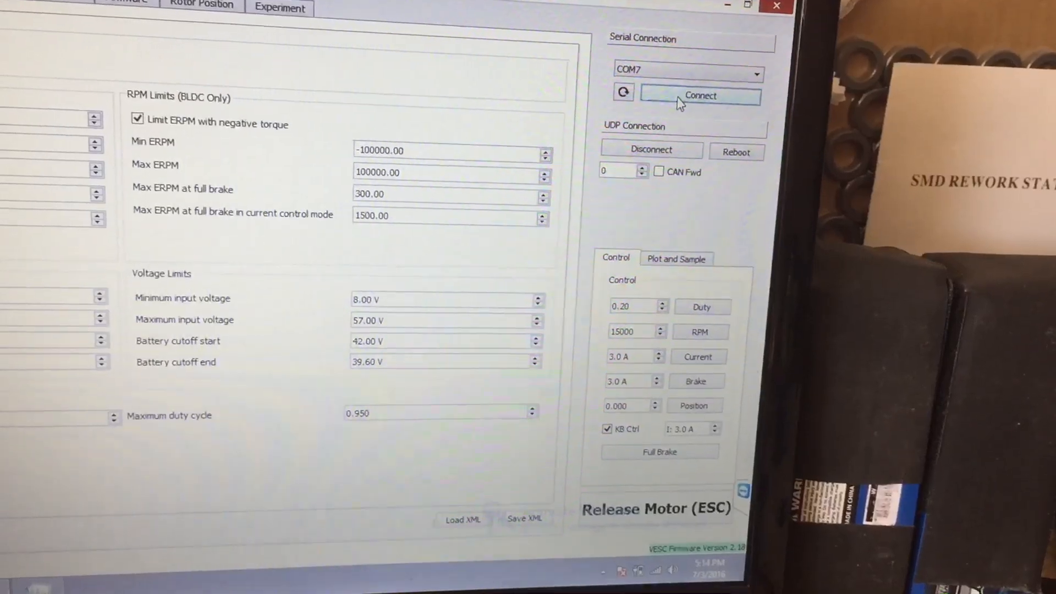
pyautogui.click(700, 95)
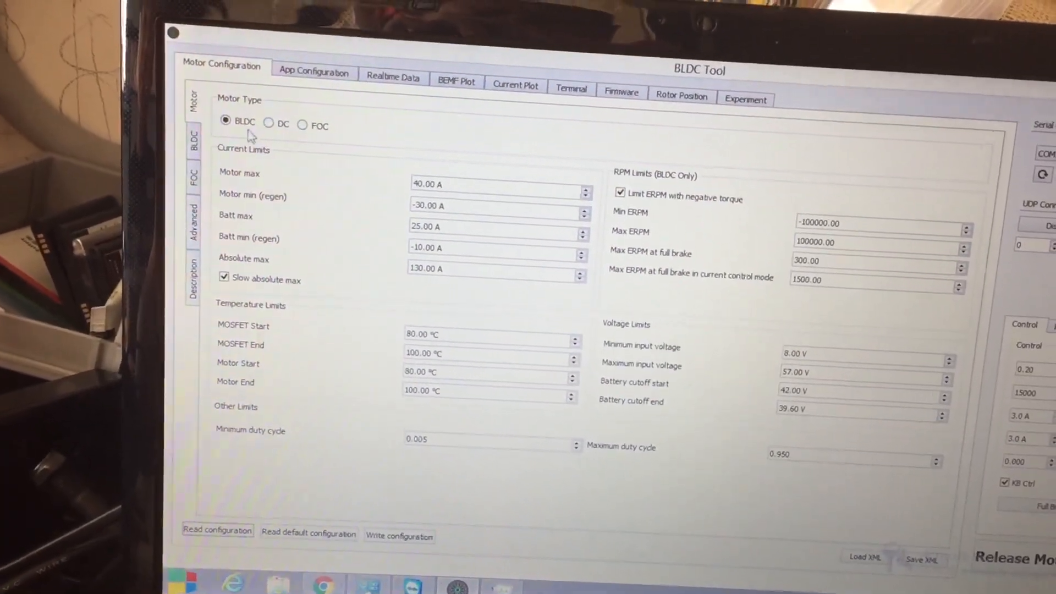
pyautogui.click(193, 140)
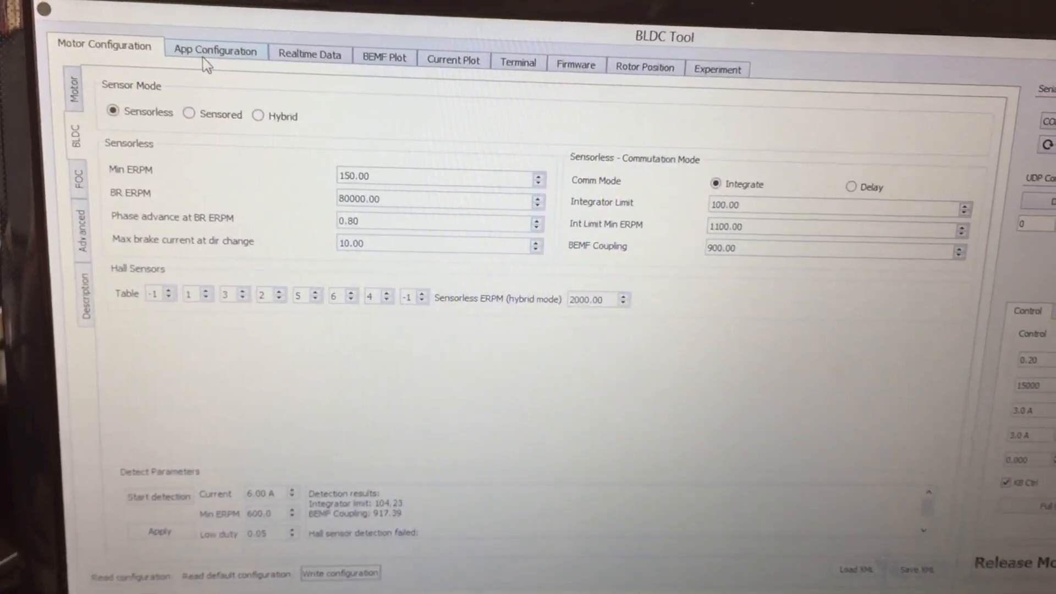
# - Show the App Configuration general settings with PPM selected as the app
pyautogui.click(214, 51)
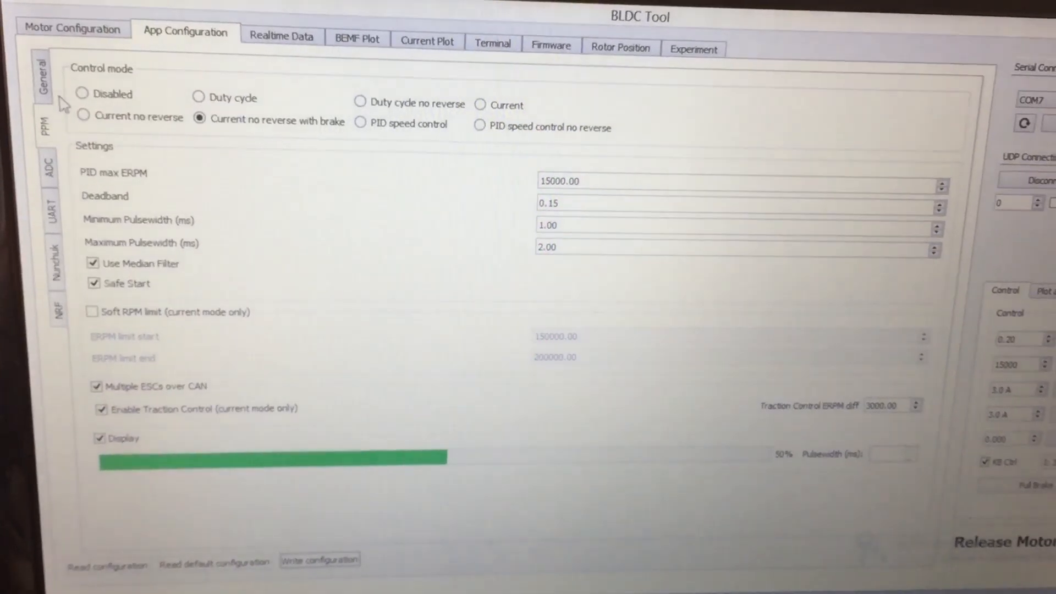
pyautogui.click(43, 76)
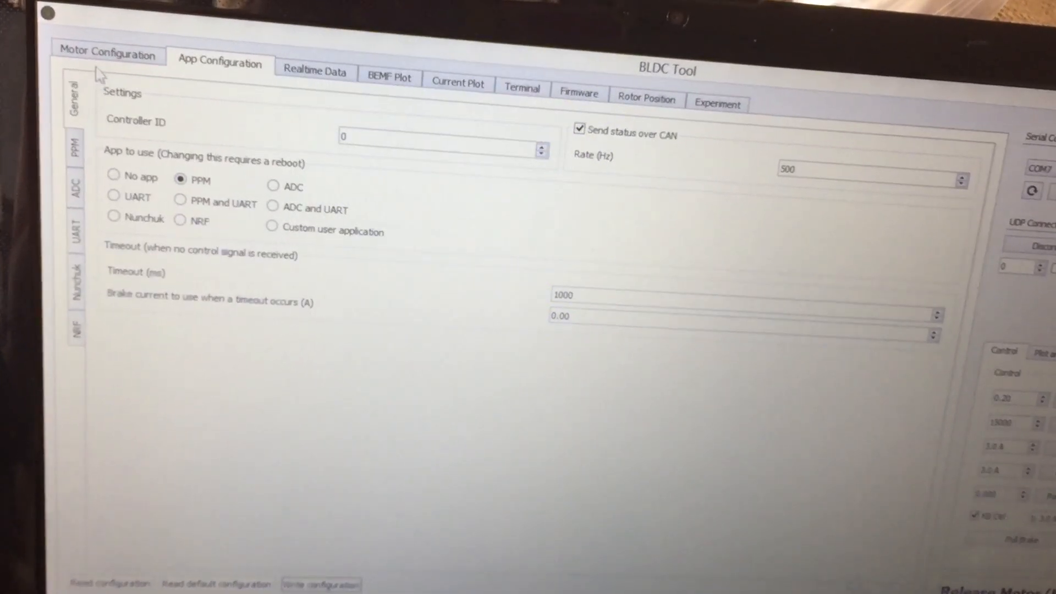
# - Show the Motor Configuration limits again: 40 A motor max, 25 A battery max
pyautogui.click(107, 52)
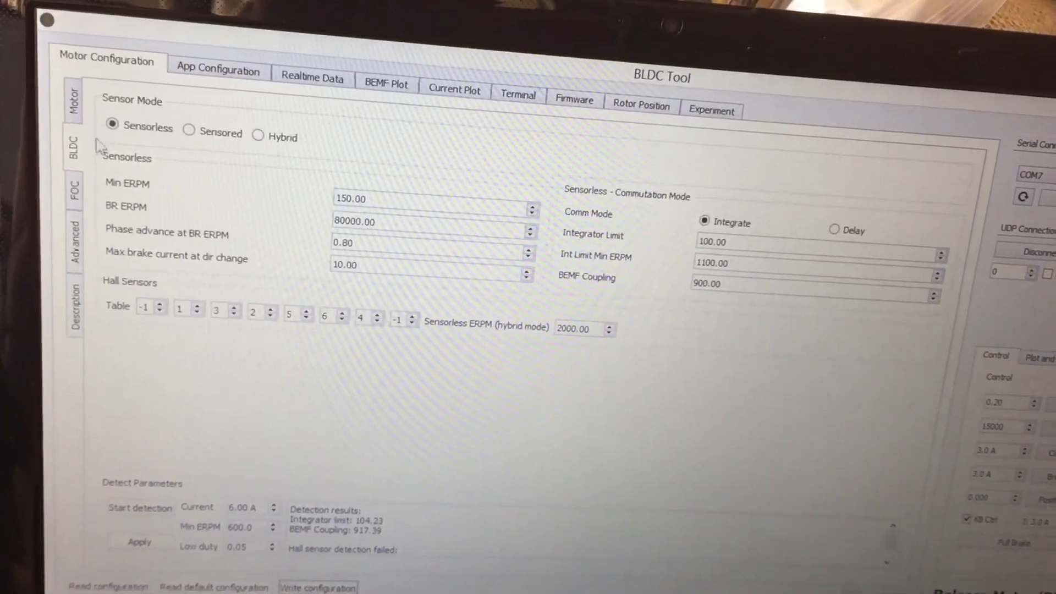
pyautogui.click(68, 95)
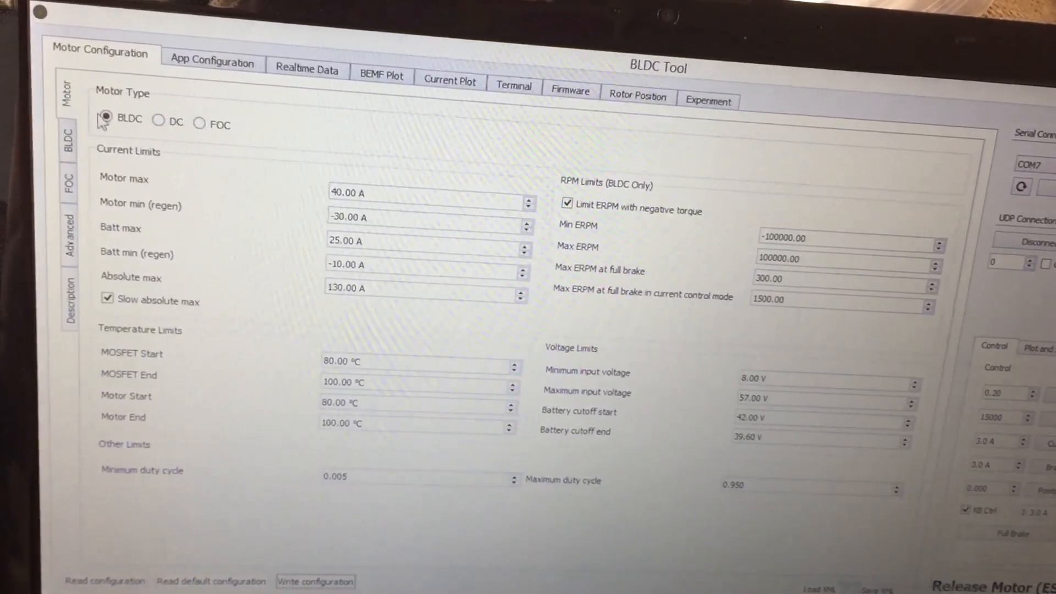